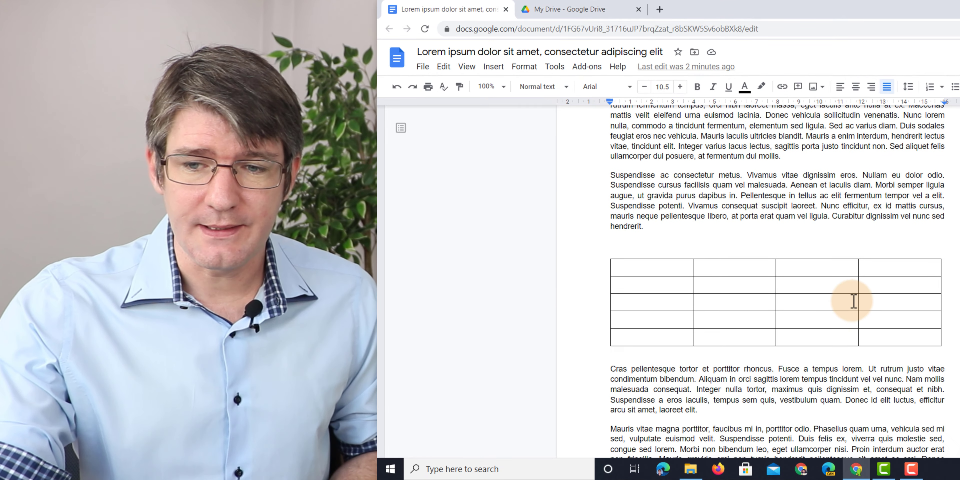
# Step: Select the four paragraphs above the table and choose 'Change page to landscape' for them
pyautogui.scroll(-3)
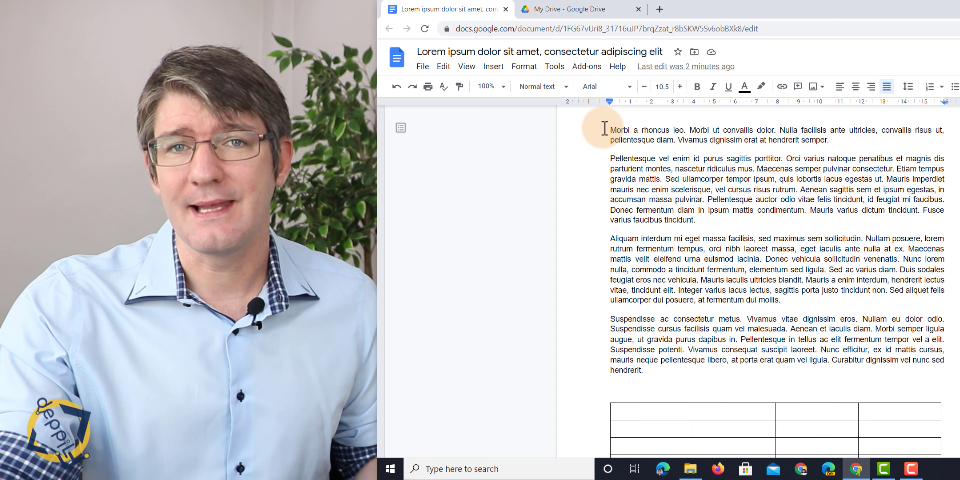
pyautogui.moveTo(611, 129); pyautogui.dragTo(734, 319)
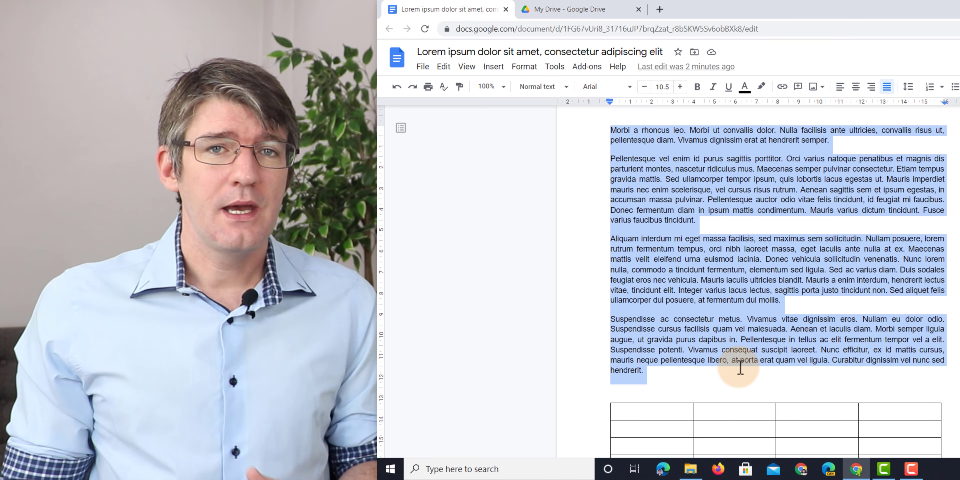
pyautogui.rightClick(739, 366)
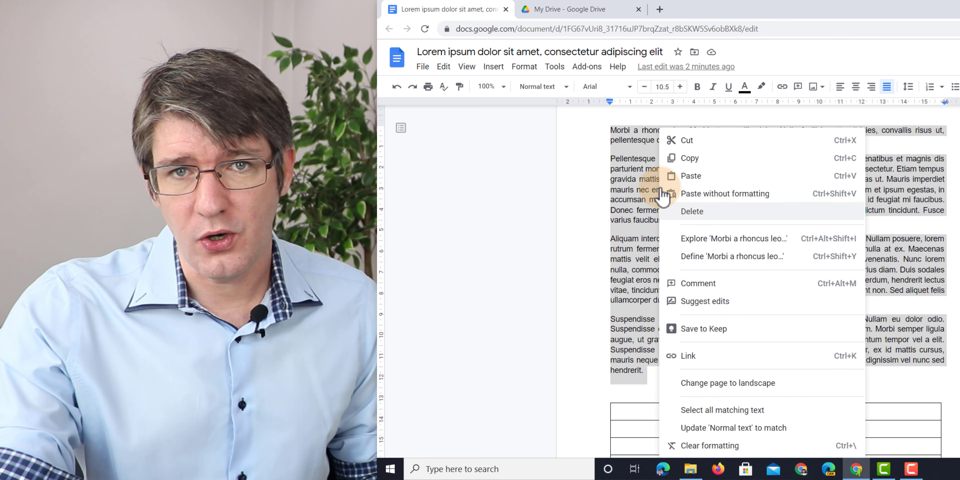
pyautogui.moveTo(728, 383)
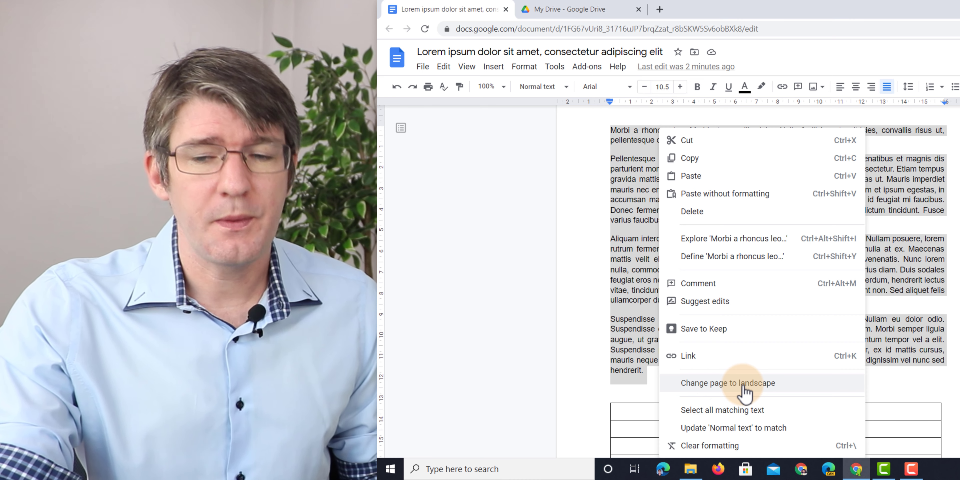
pyautogui.click(728, 383)
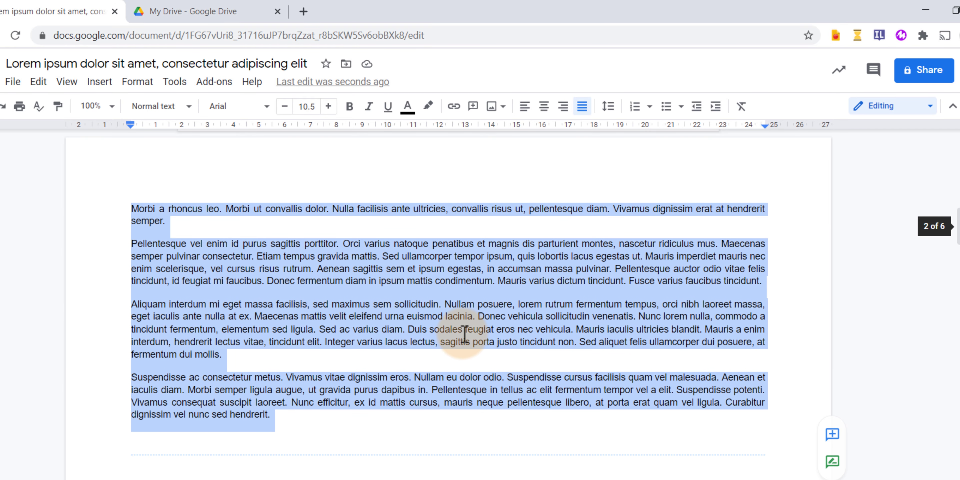
pyautogui.scroll(-3)
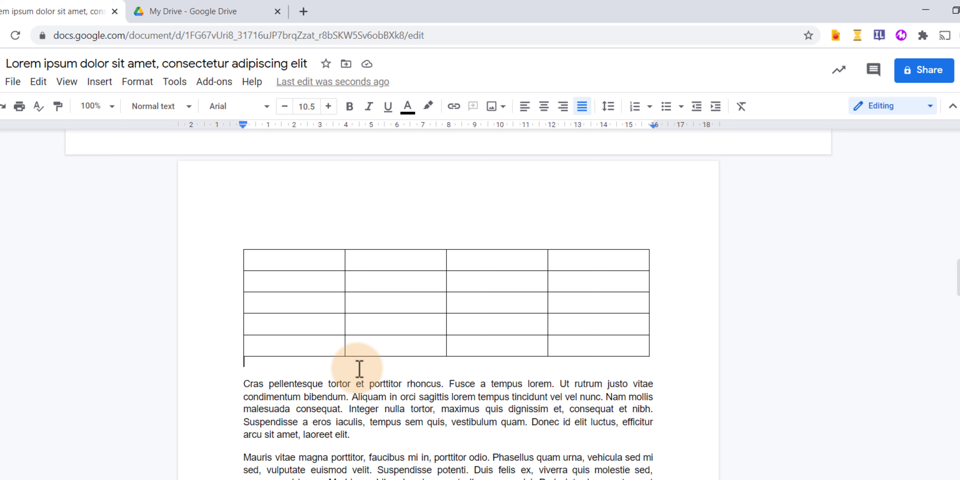
# Step: Insert a 'Section break (next page)' immediately after the table
pyautogui.click(99, 82)
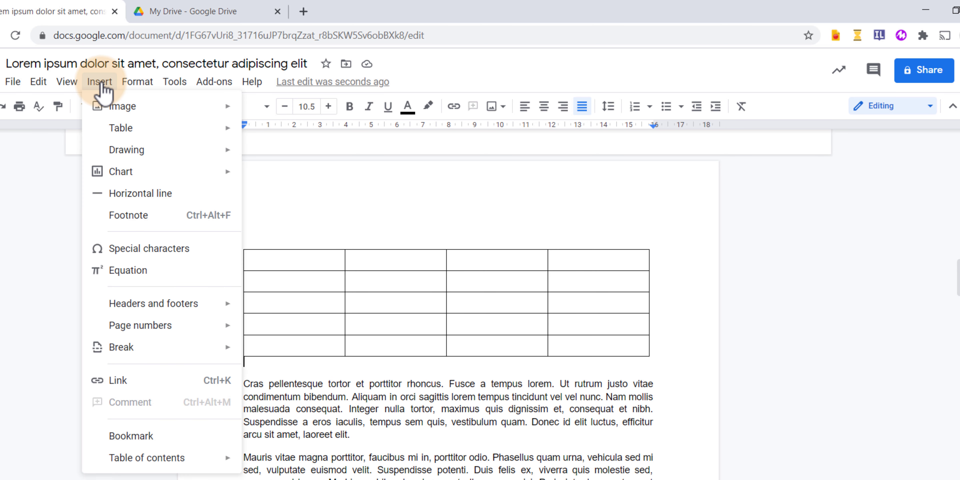
pyautogui.moveTo(121, 347)
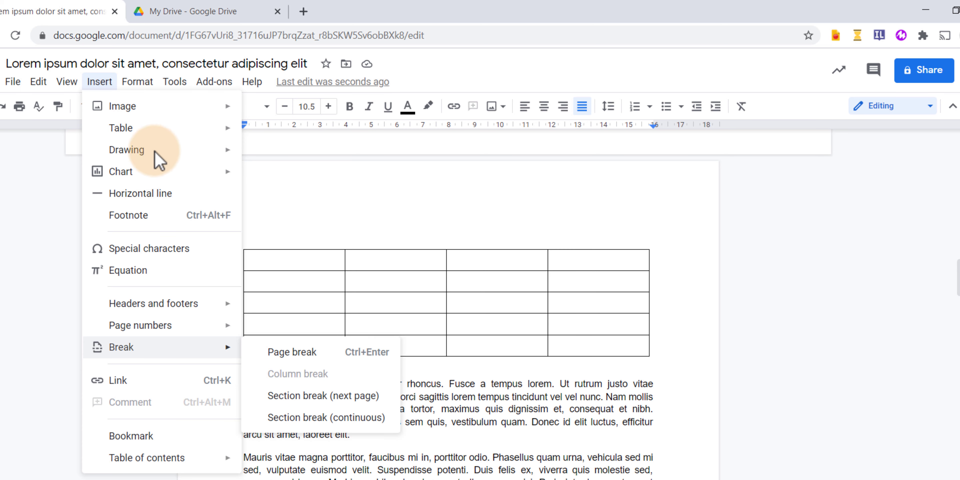
pyautogui.moveTo(323, 396)
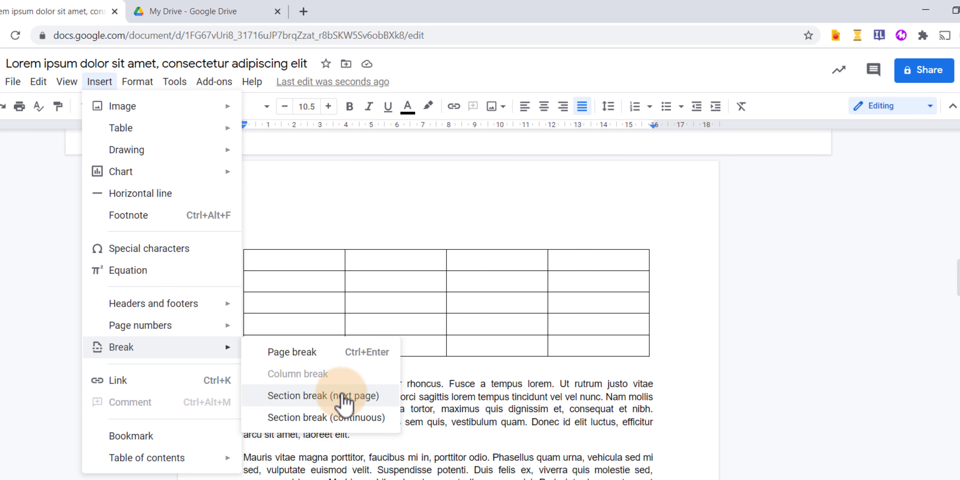
pyautogui.click(321, 395)
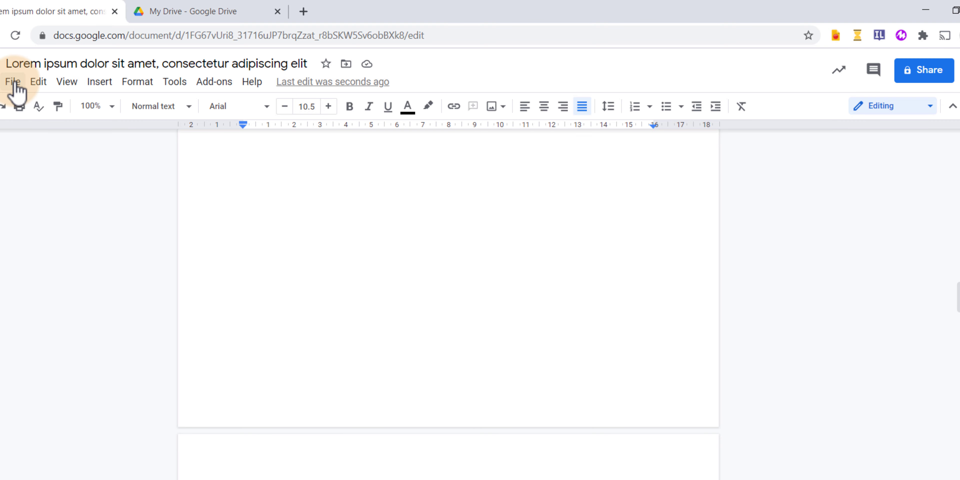
# Step: In Page setup, set Landscape orientation applied to 'This section (section 4)' and confirm
pyautogui.click(11, 81)
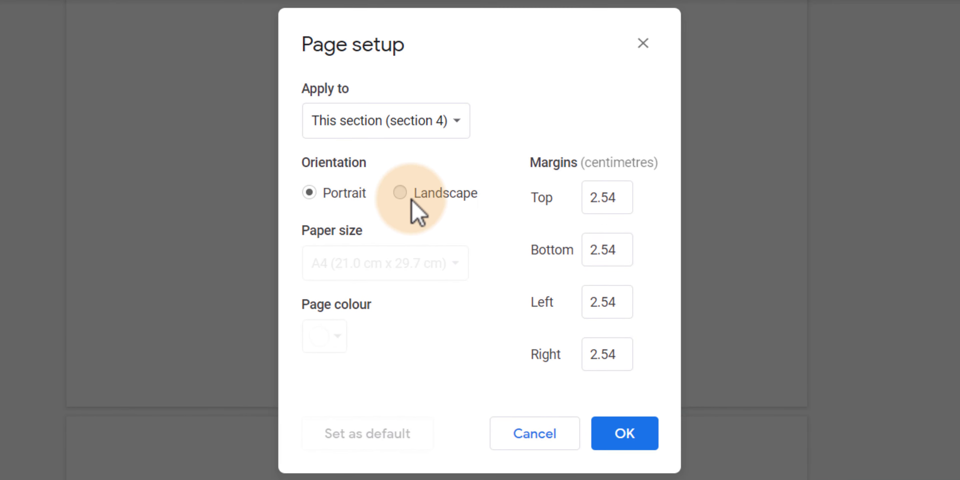
pyautogui.click(400, 192)
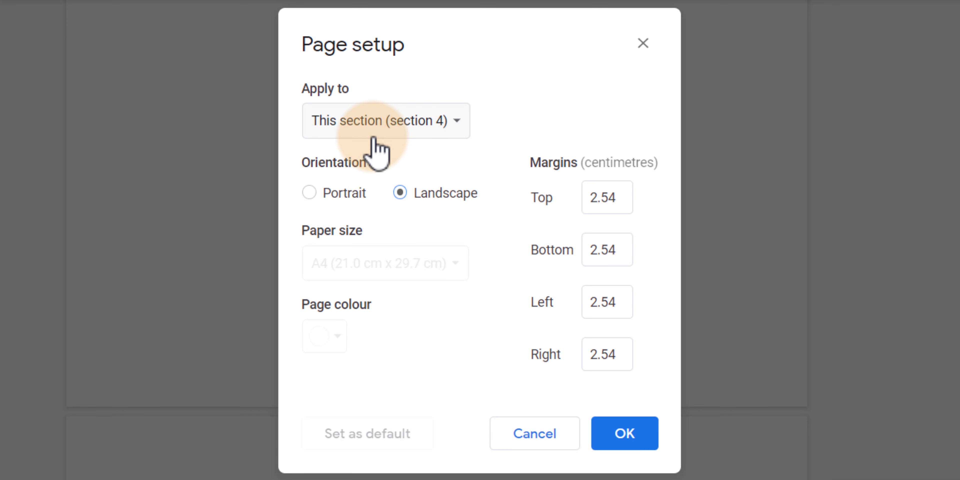
pyautogui.click(385, 120)
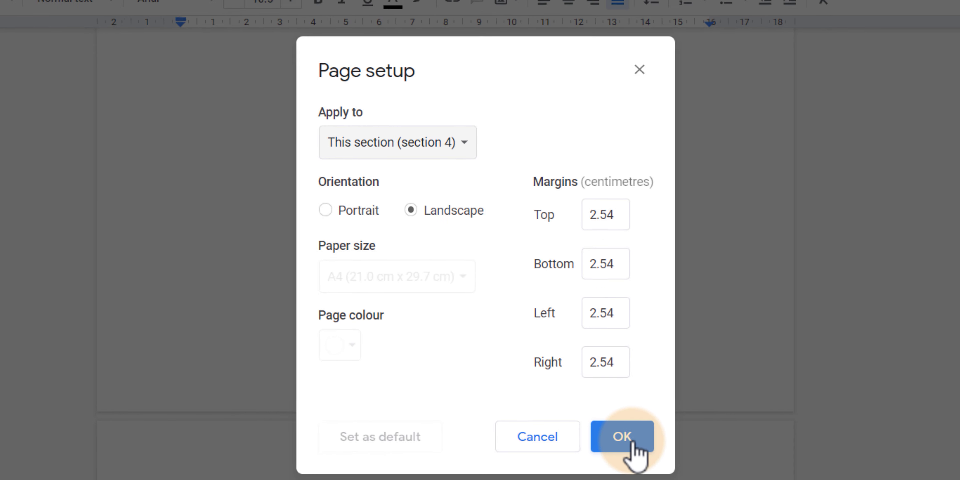
pyautogui.click(623, 437)
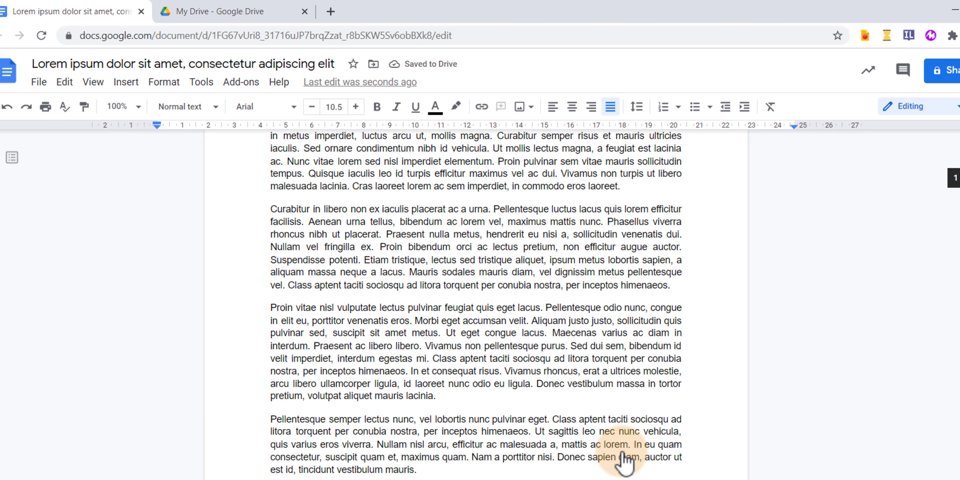
pyautogui.scroll(-3)
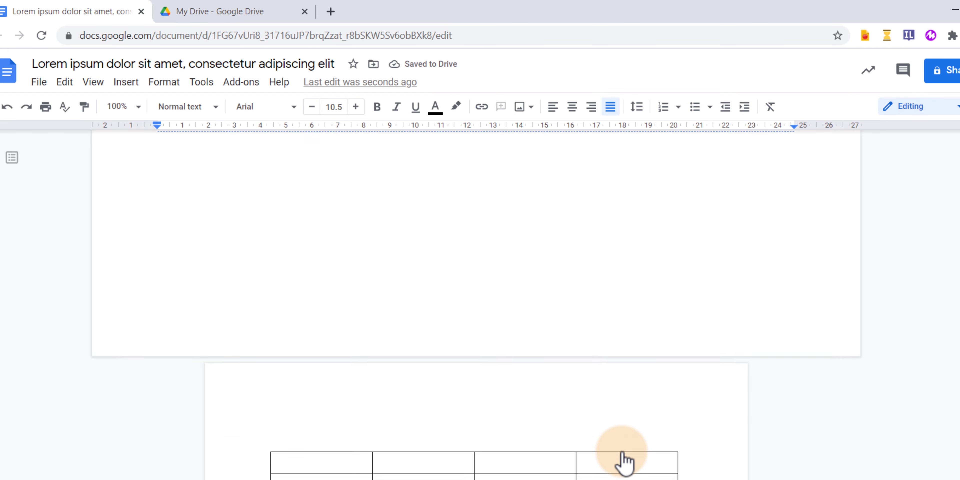
pyautogui.scroll(-3)
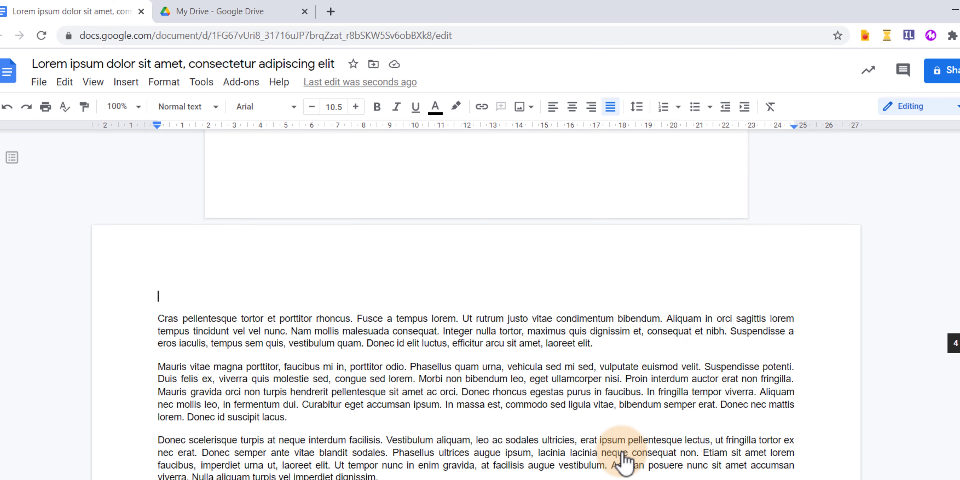